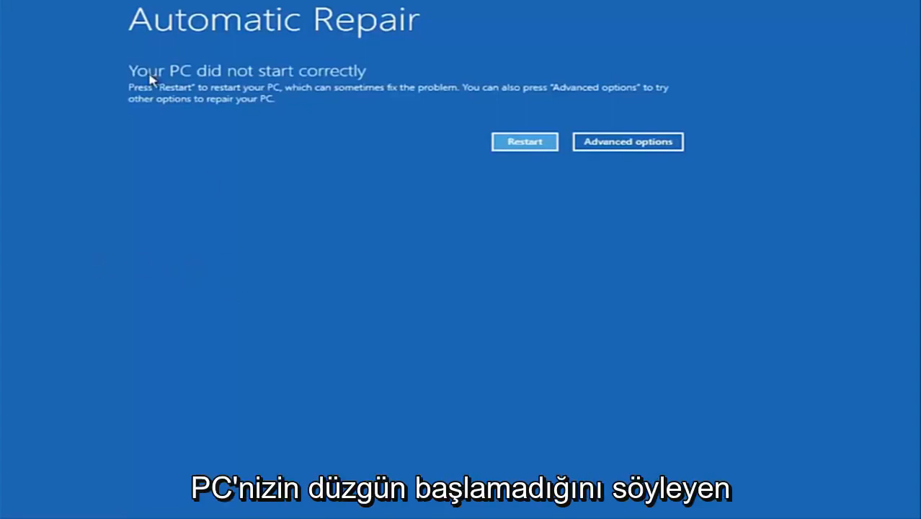
mouse_move(310, 79)
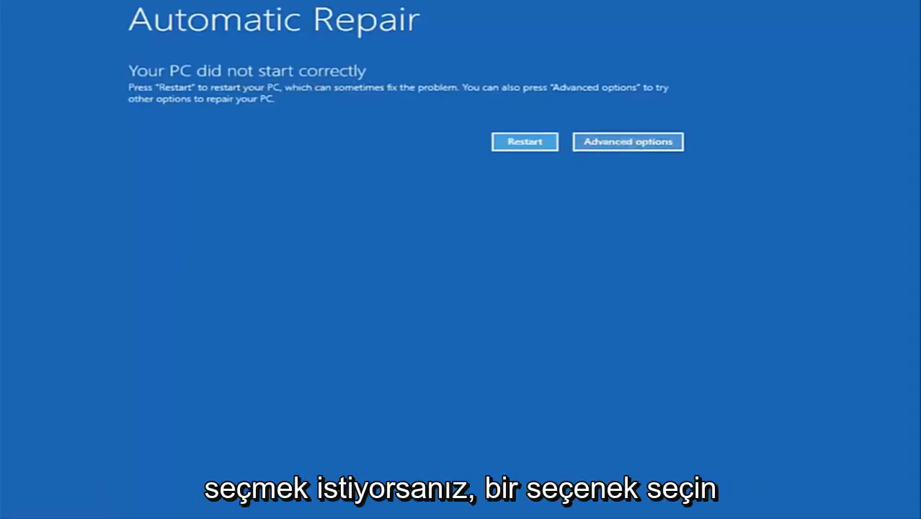
- Go from the Automatic Repair notice through Troubleshoot to the Advanced options menu
click(627, 141)
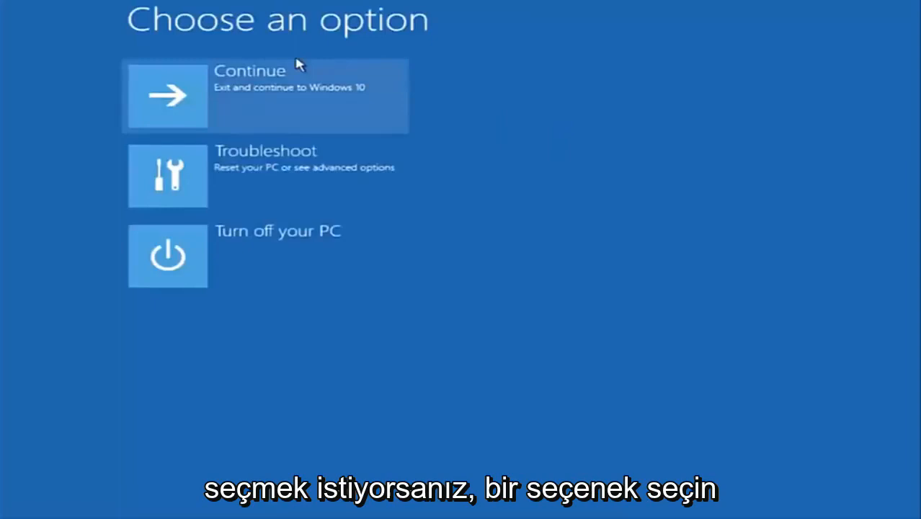
mouse_move(194, 168)
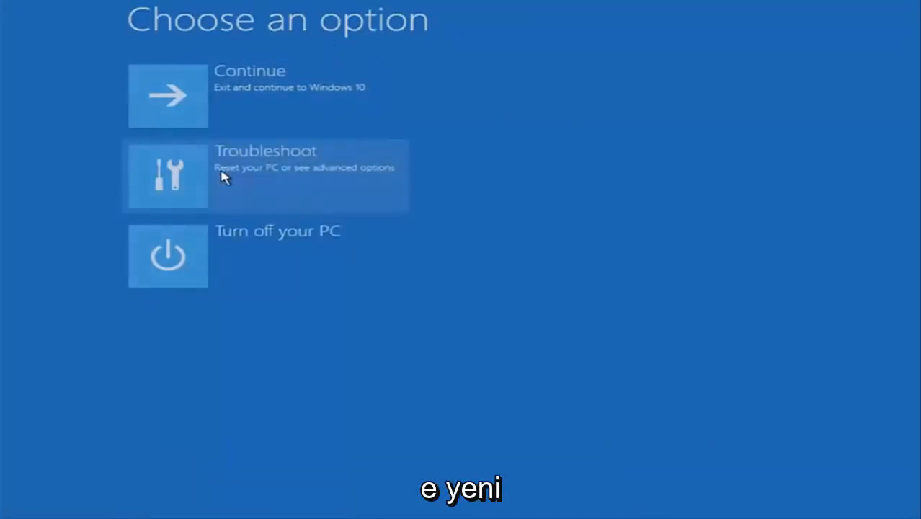
click(266, 176)
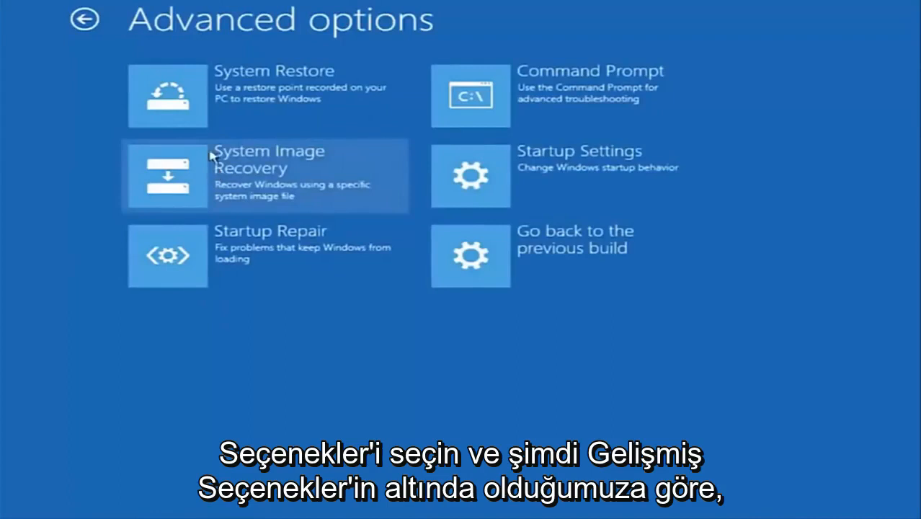
mouse_move(292, 32)
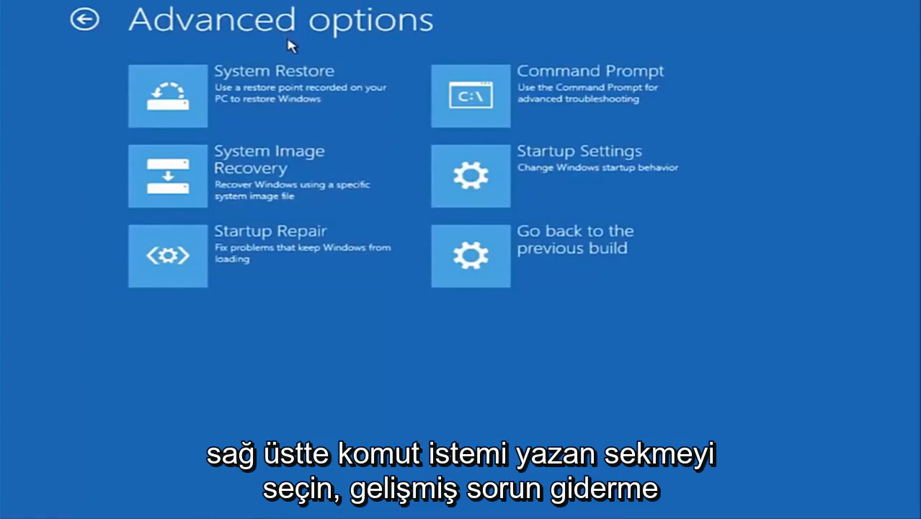
mouse_move(550, 106)
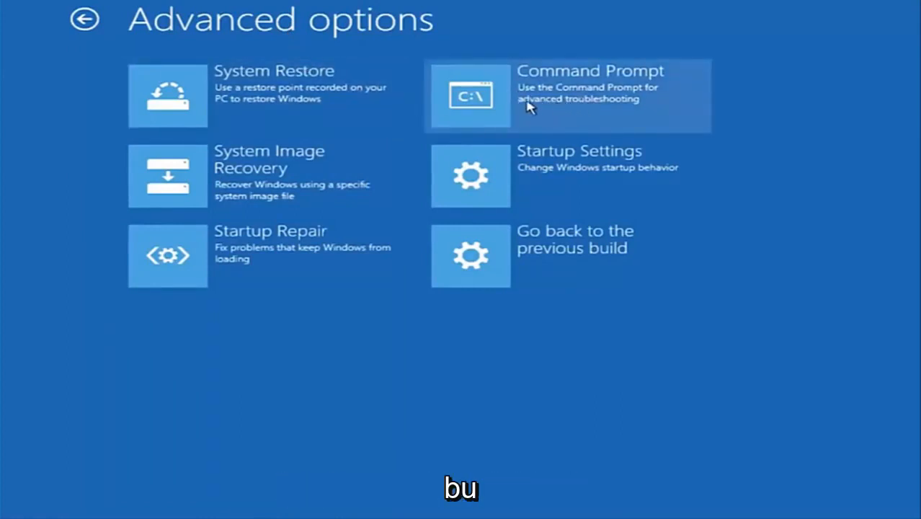
- Launch Command Prompt from recovery and switch the working drive to C:
click(567, 95)
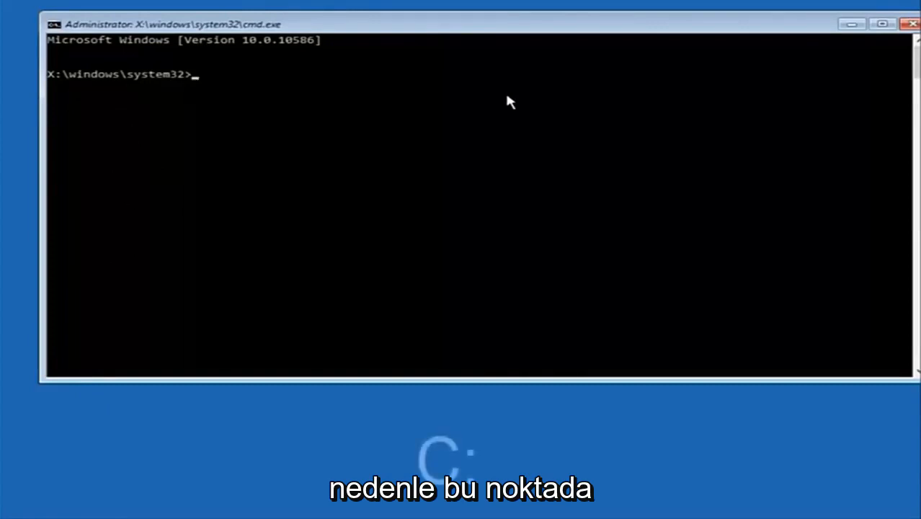
text(c)
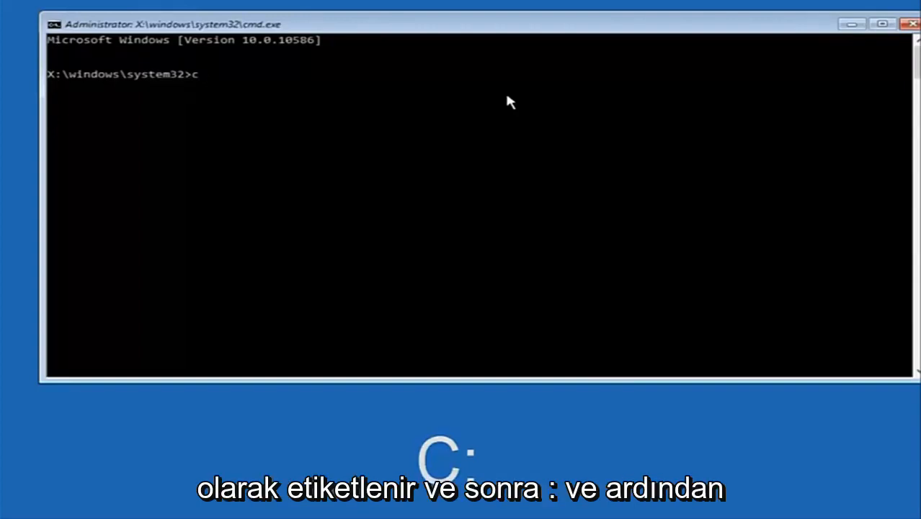
text(:)
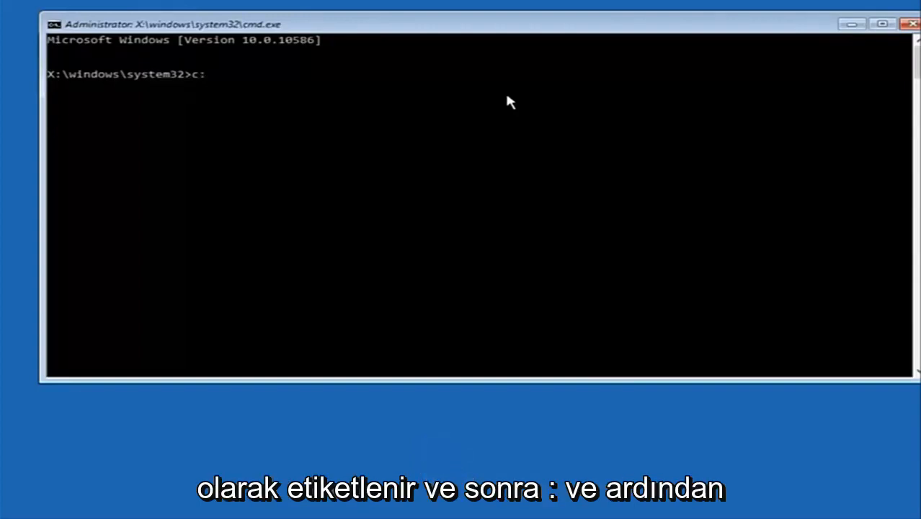
key(enter)
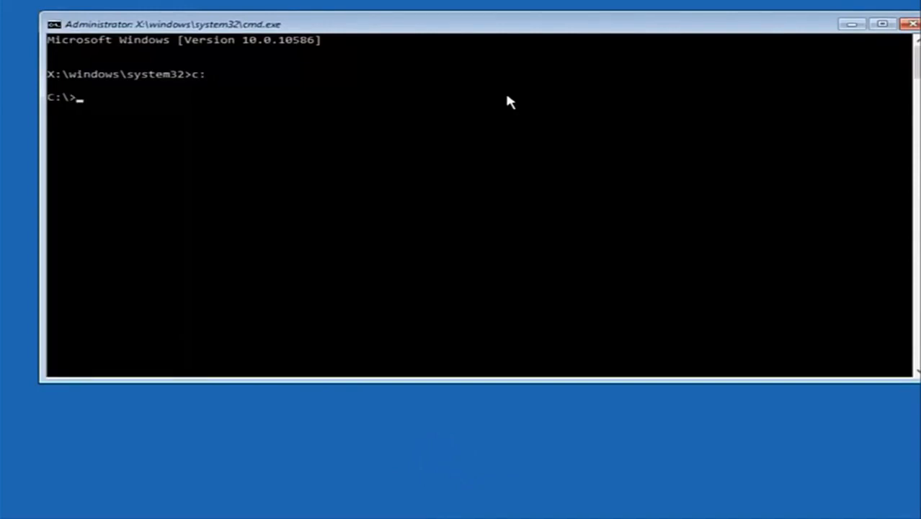
- Run dir to list C:\, showing PerfLogs, Program Files, Users and Windows
text(dir)
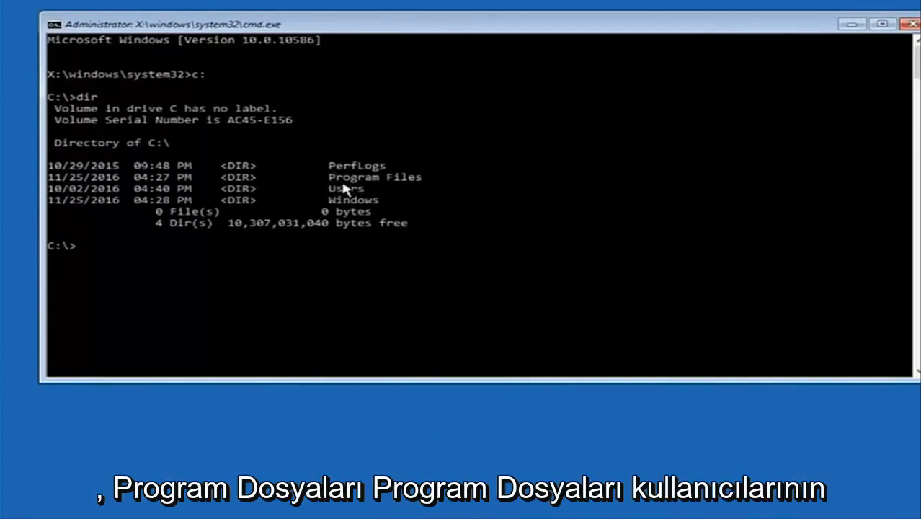
mouse_move(390, 179)
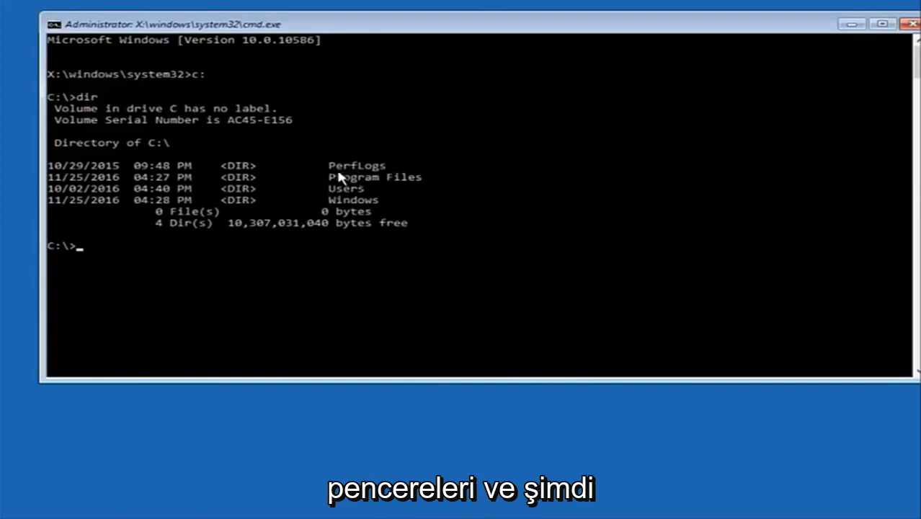
mouse_move(248, 157)
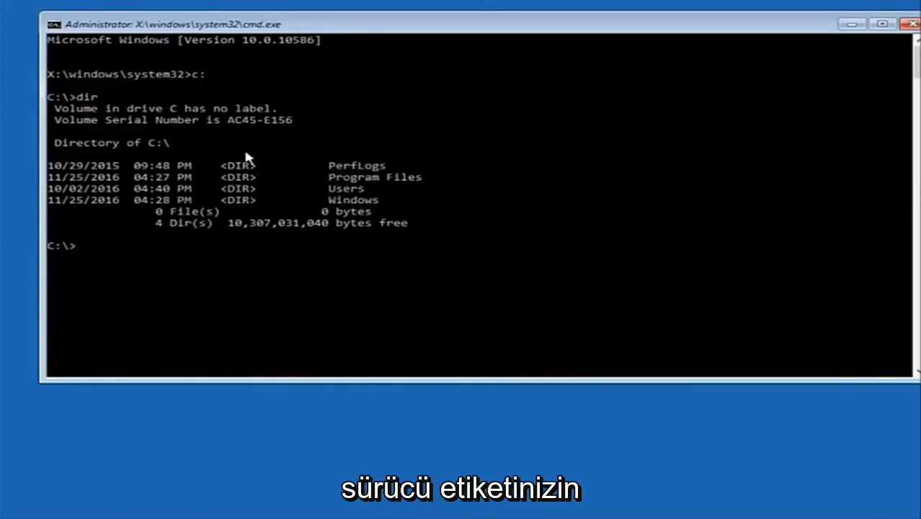
mouse_move(77, 155)
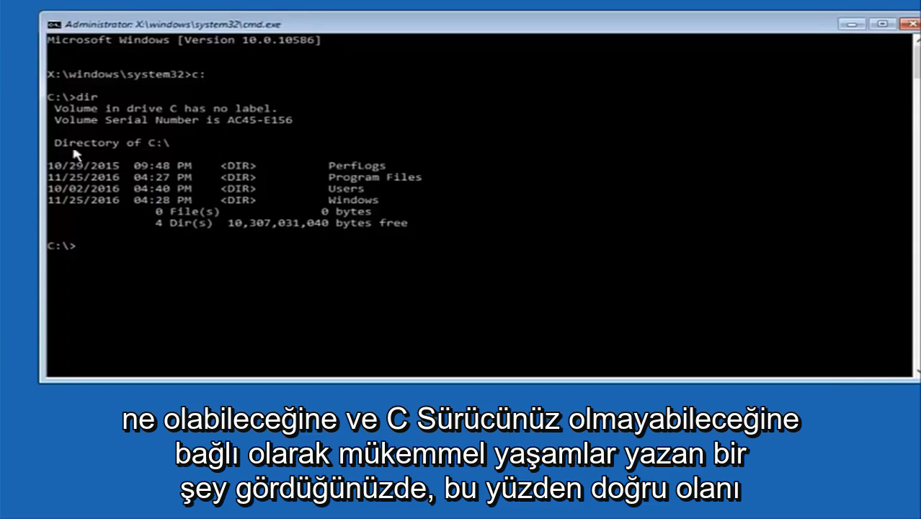
mouse_move(105, 257)
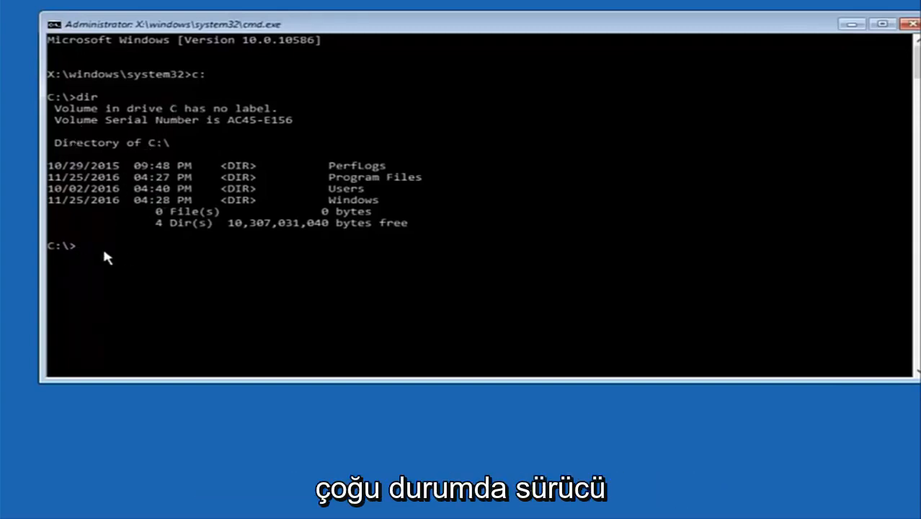
mouse_move(108, 261)
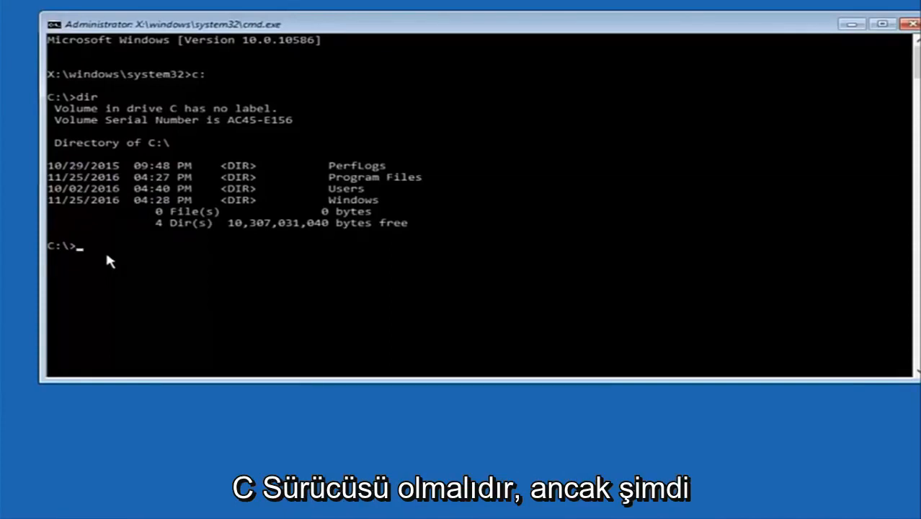
- Enter cd \windows\system32\config to reach the registry config folder
text(c)
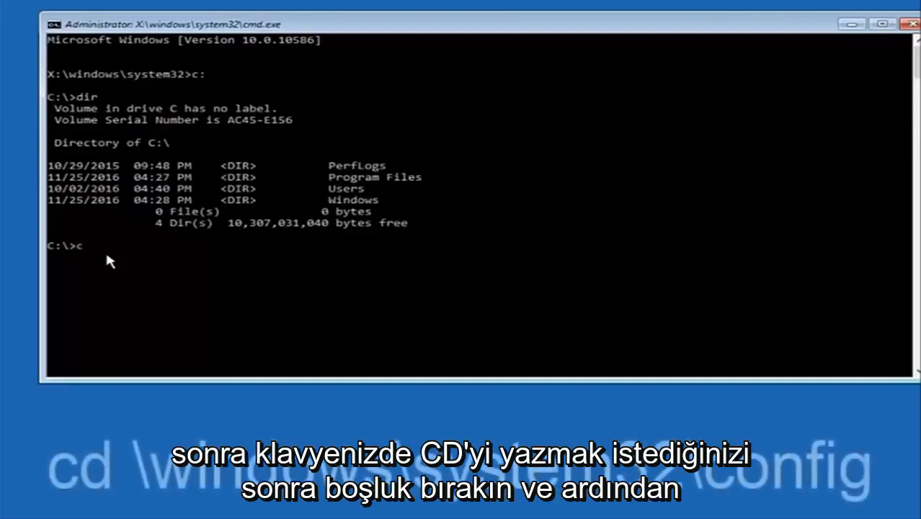
text(d)
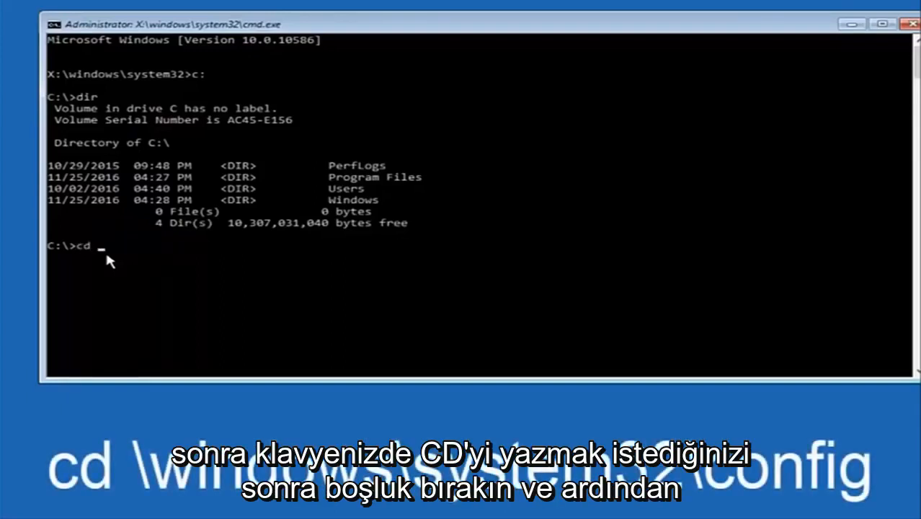
text(\)
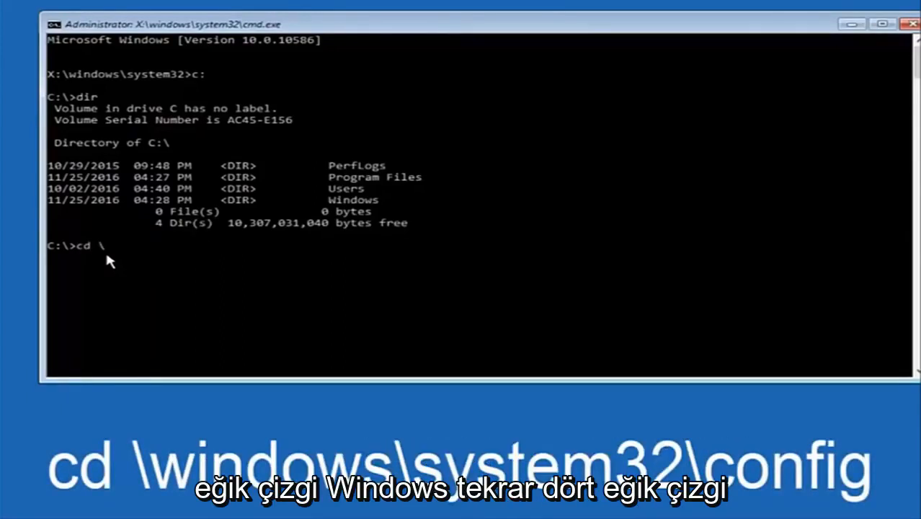
text(win)
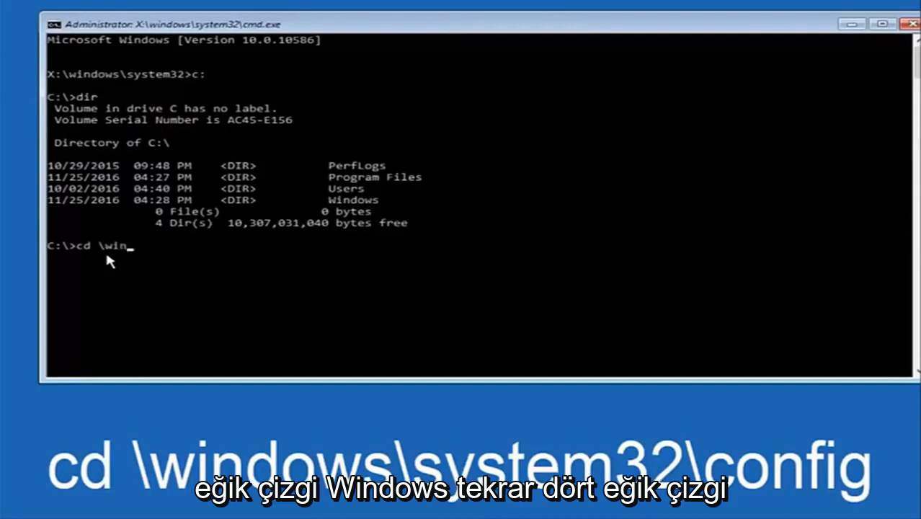
text(dows\)
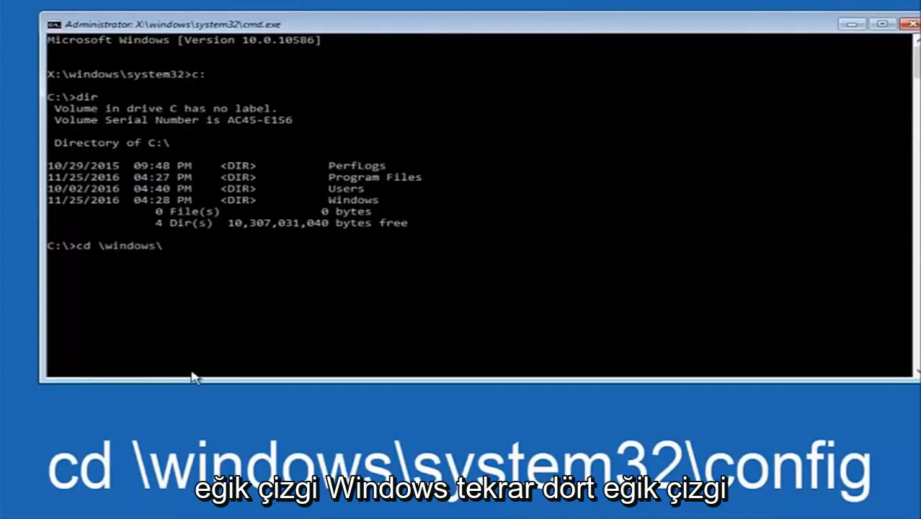
text(system32)
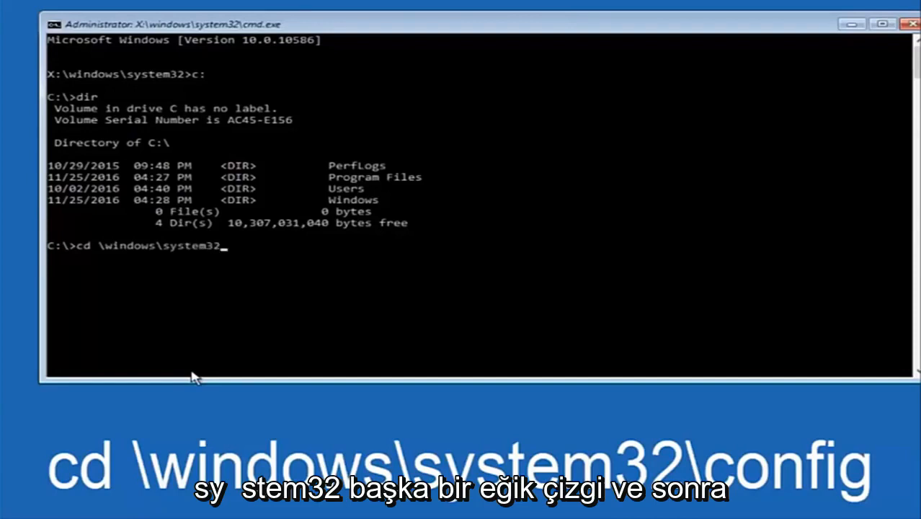
text(\)
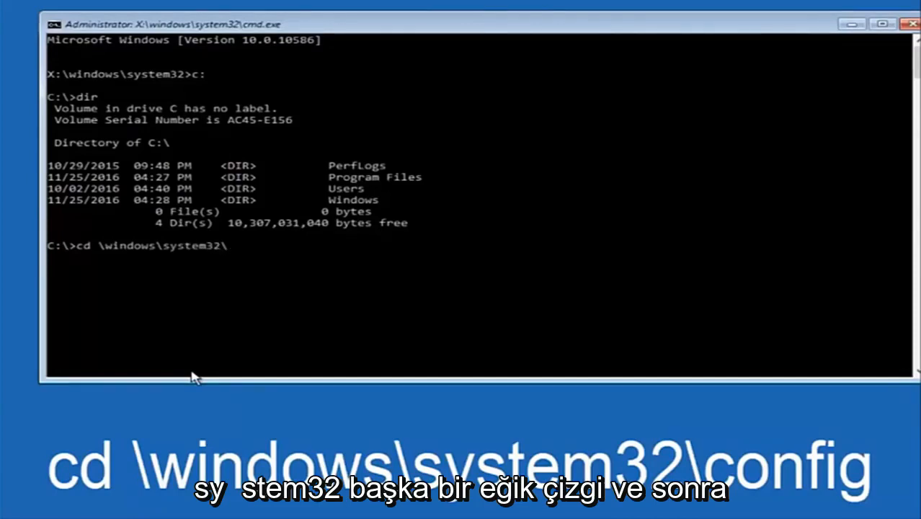
text(c)
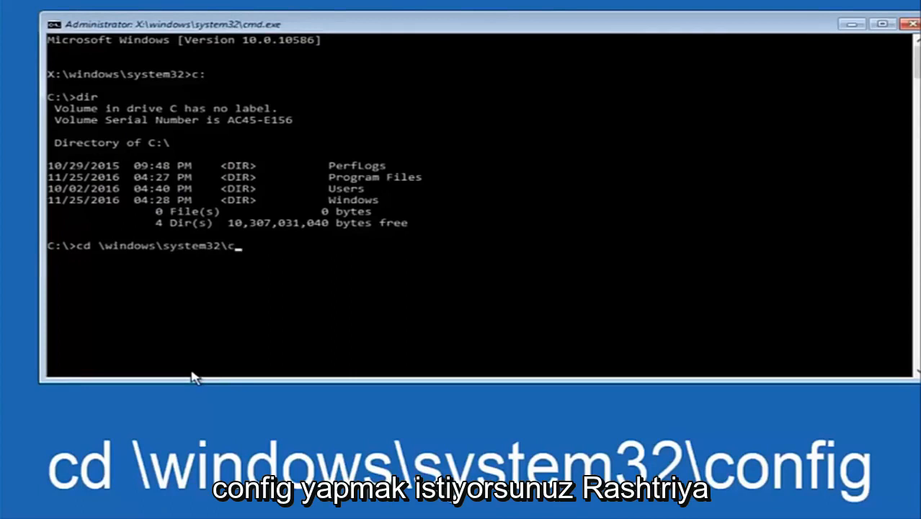
text(onfig)
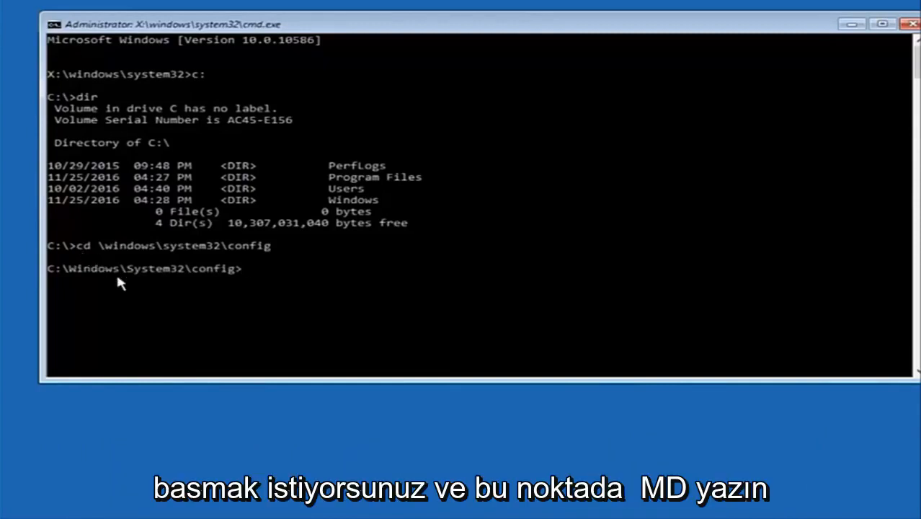
- Type the command MD Backup at the config prompt
text(MD)
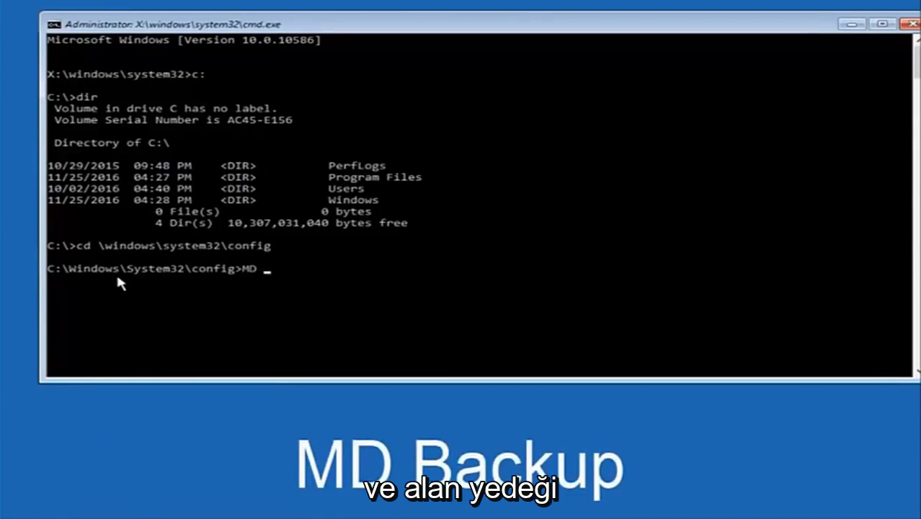
text(Backup)
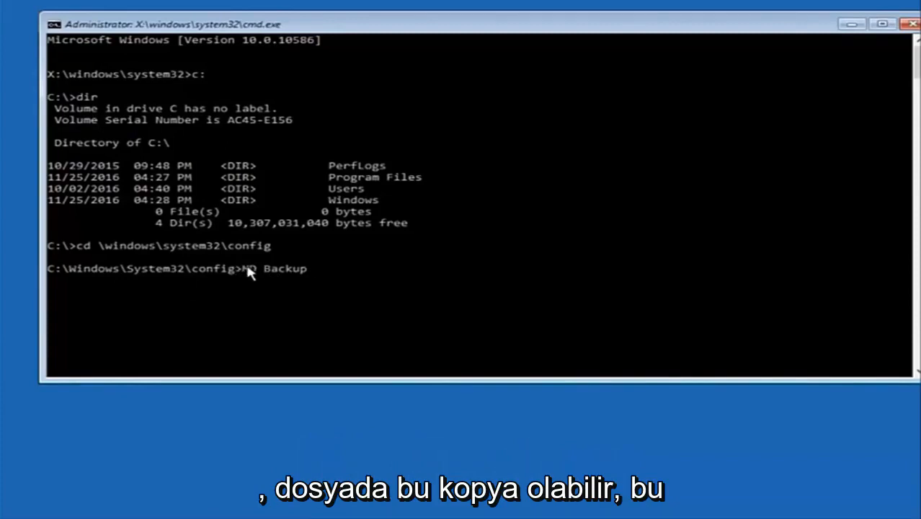
mouse_move(312, 273)
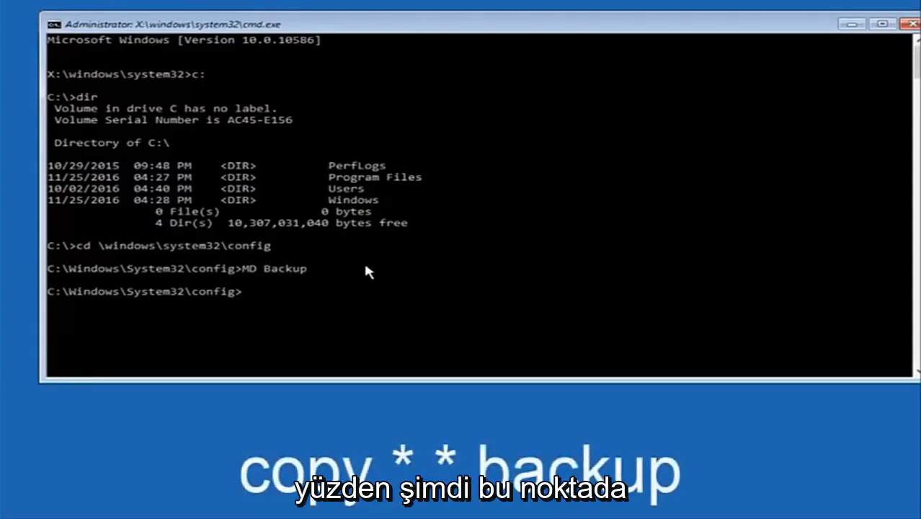
- Run copy *.* backup to copy the ten registry files into Backup
text(copy)
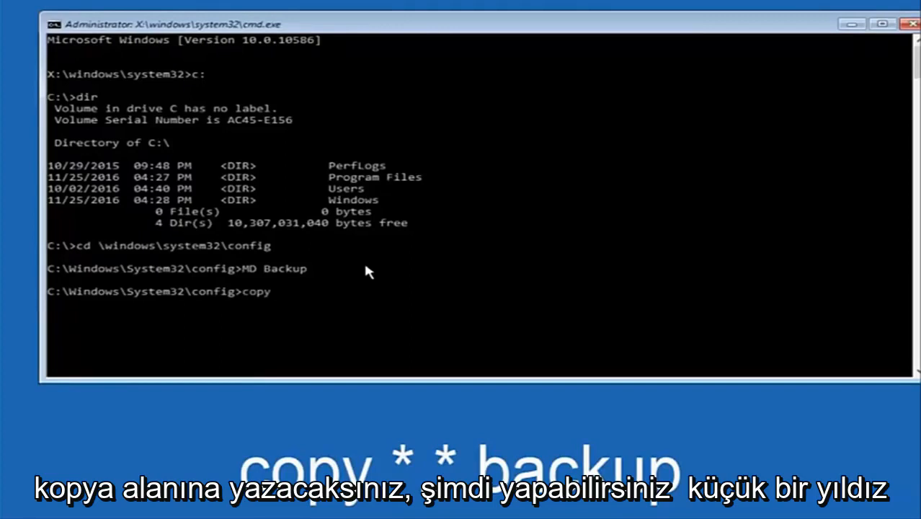
text(*.)
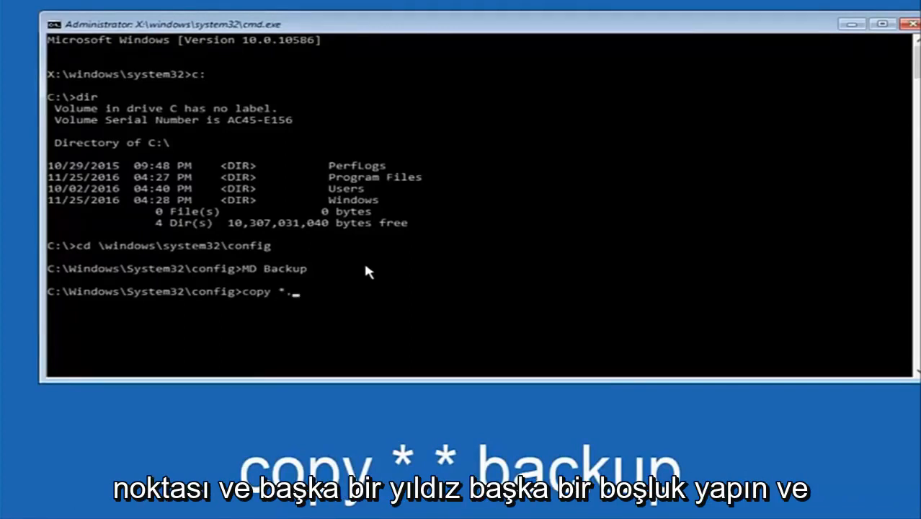
text(*)
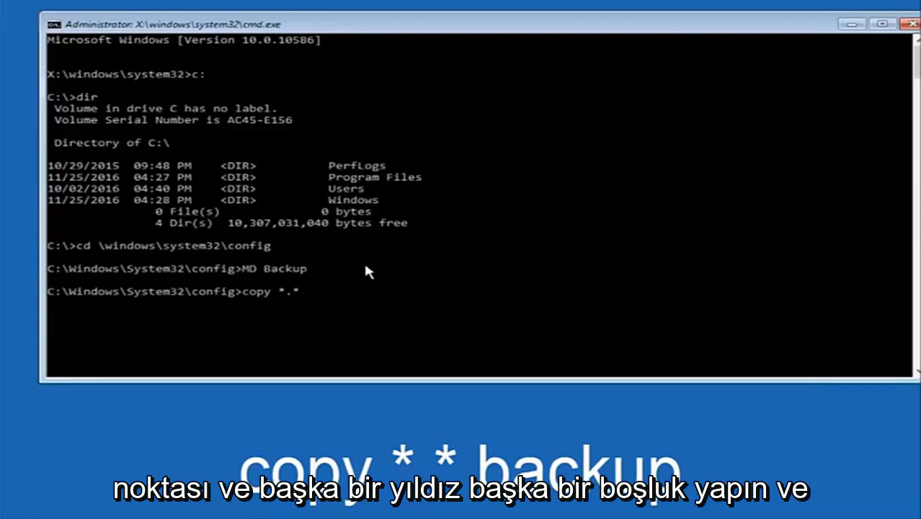
text(backup)
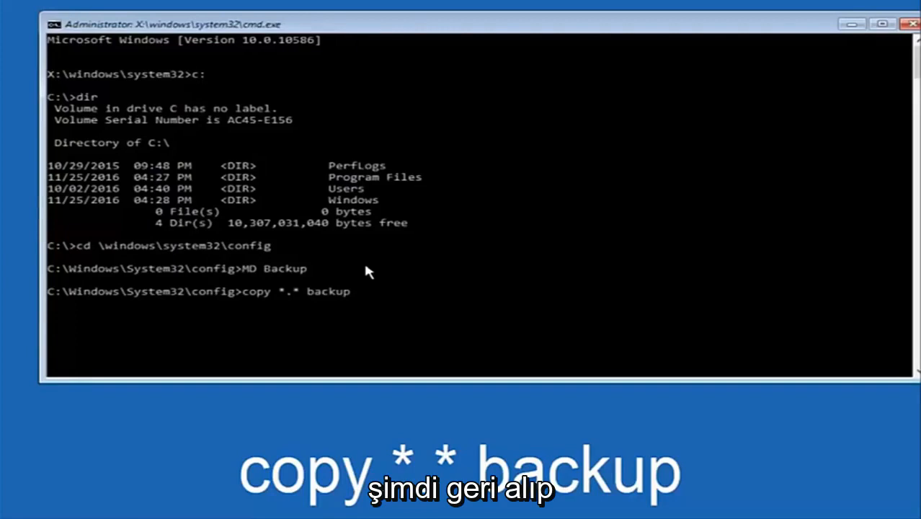
key(enter)
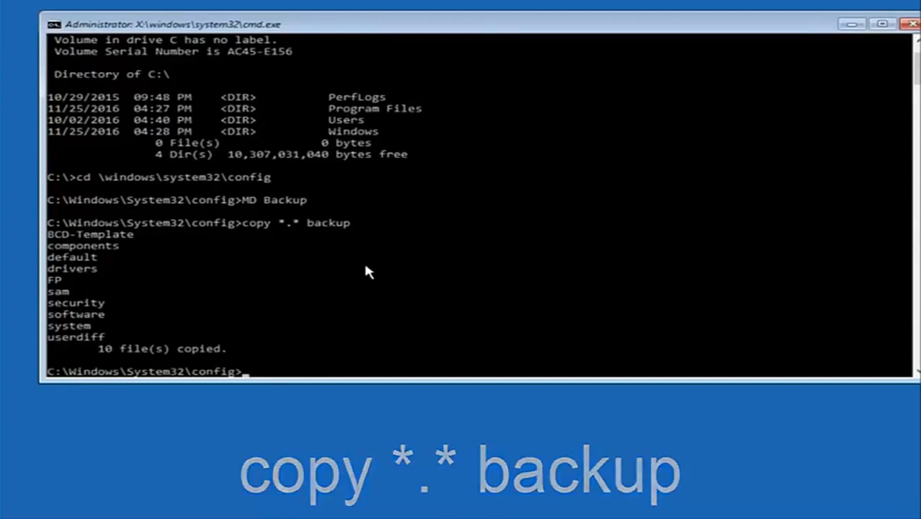
- Change into RegBack and list its zero-byte DEFAULT, SAM, SECURITY, SOFTWARE, SYSTEM files
text(C)
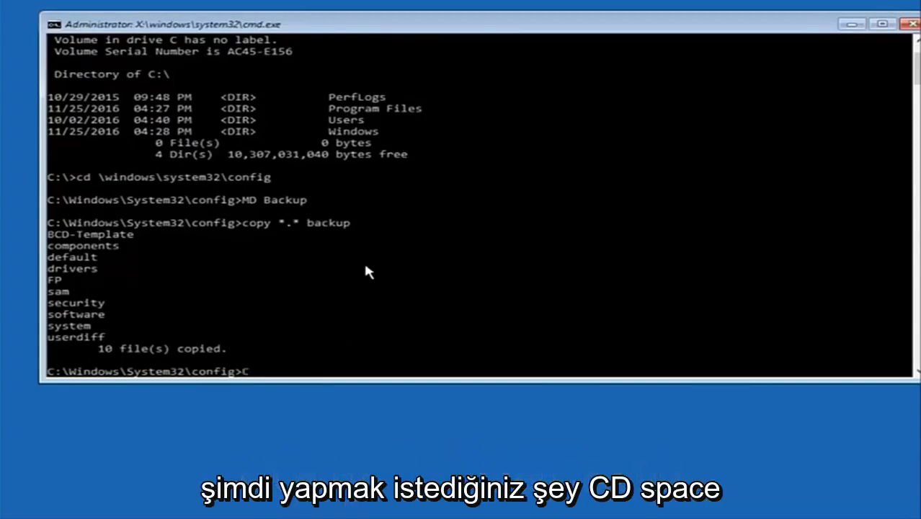
text(D)
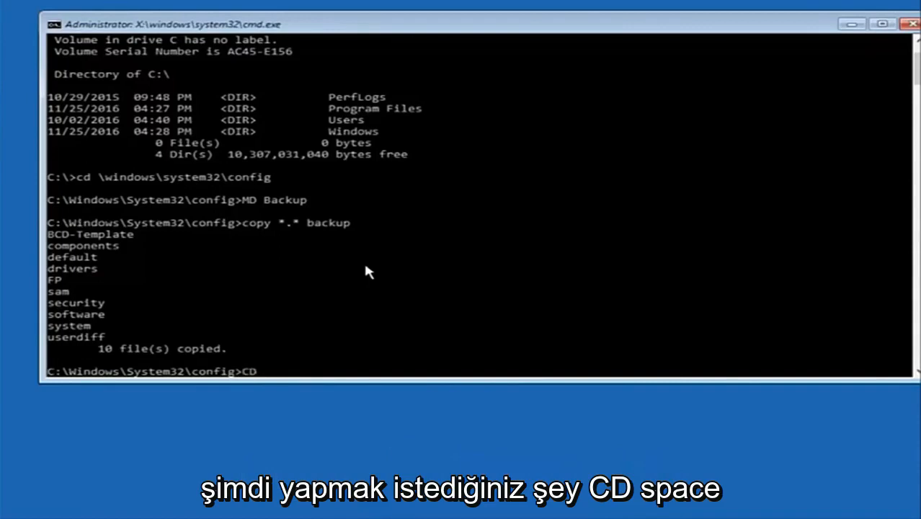
text(reg)
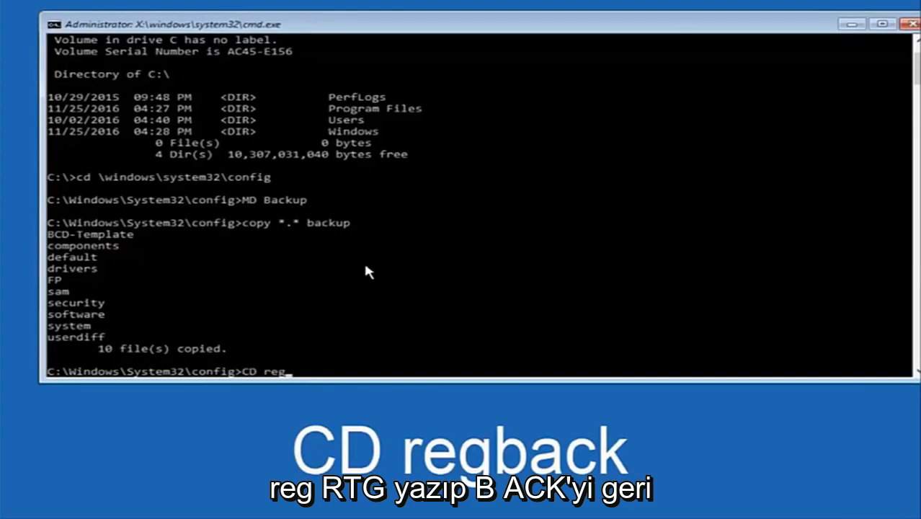
text(back)
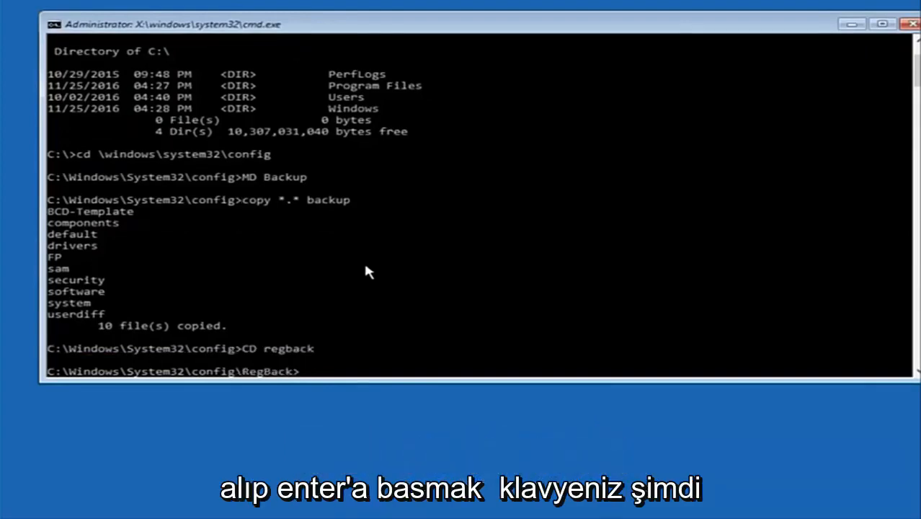
text(dir)
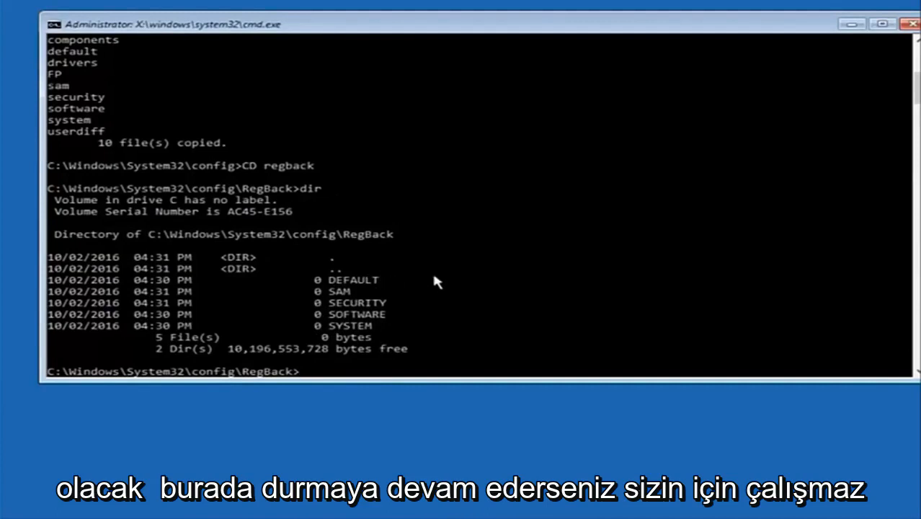
mouse_move(303, 337)
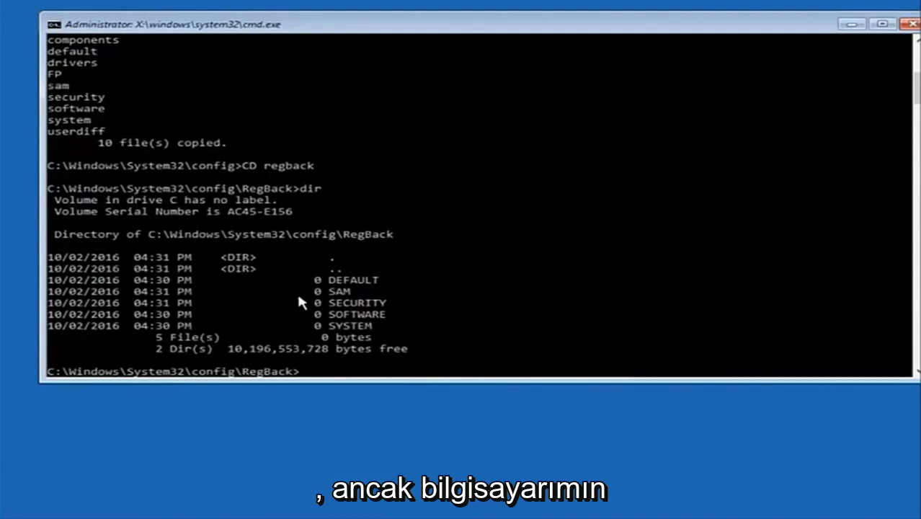
mouse_move(310, 280)
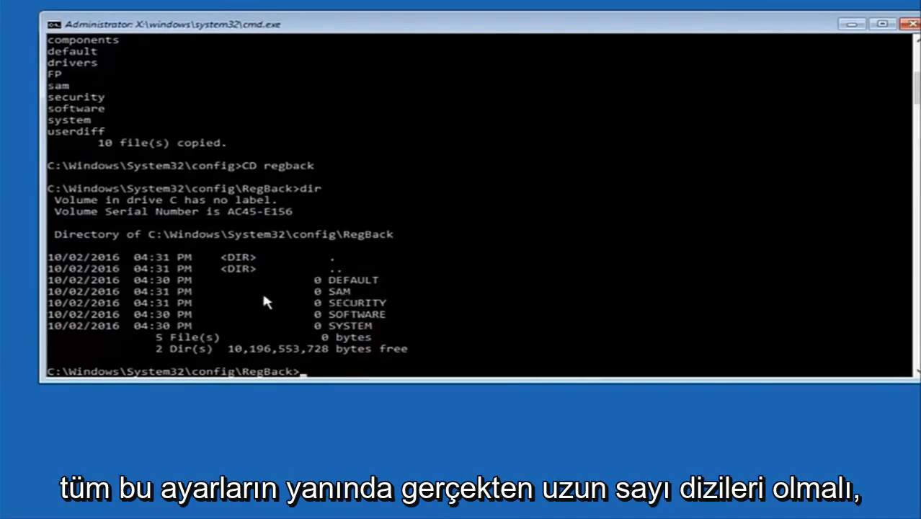
mouse_move(315, 269)
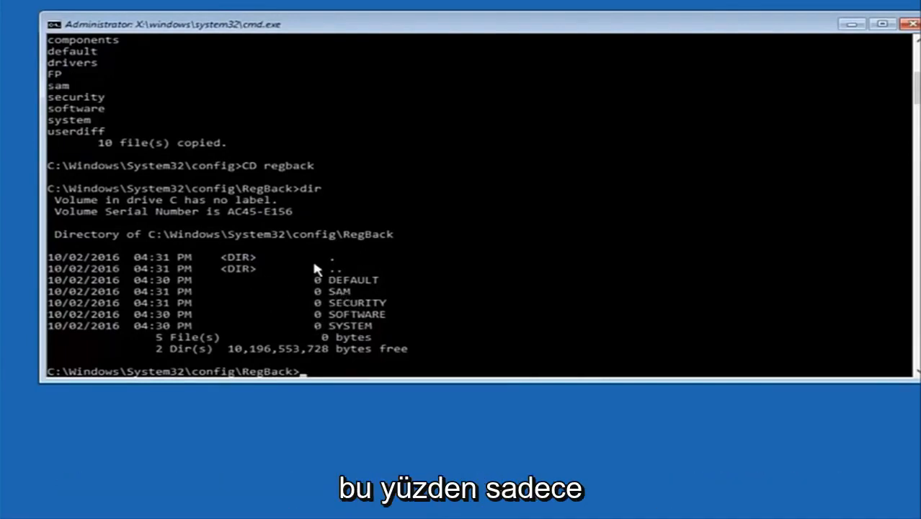
mouse_move(281, 274)
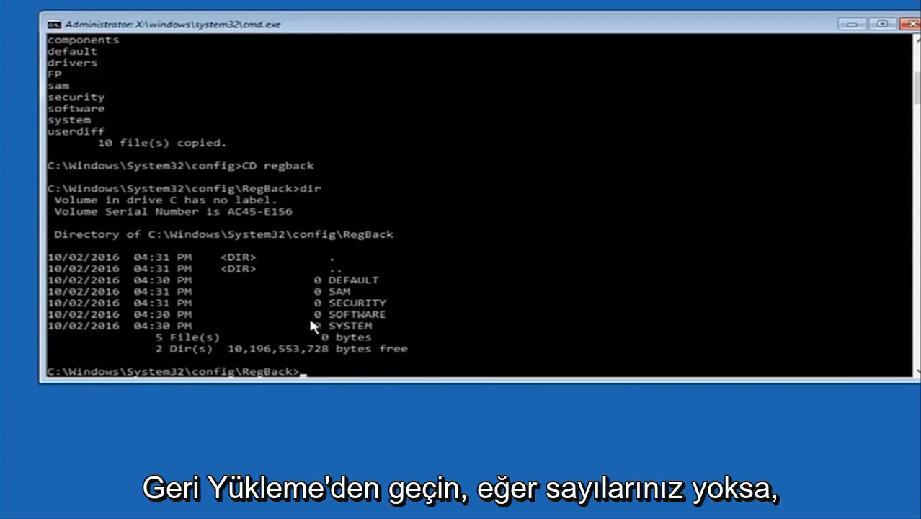
mouse_move(288, 334)
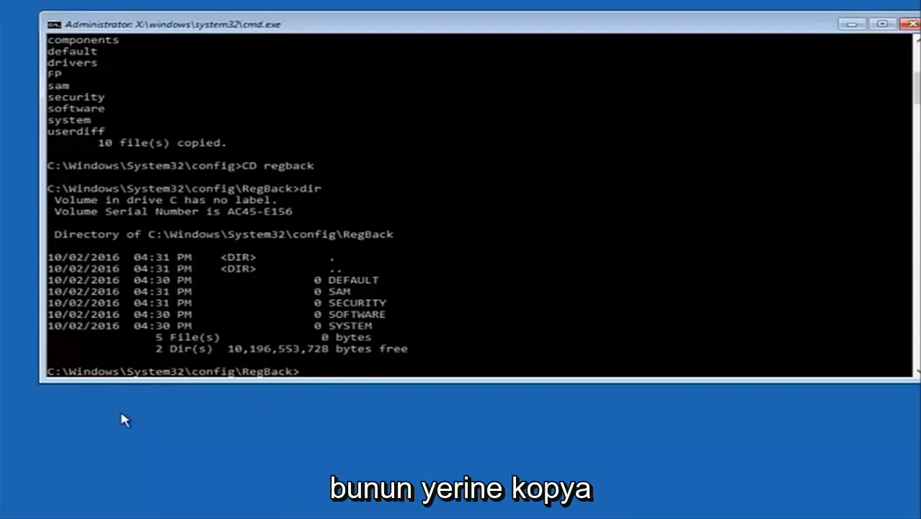
- Run copy *.* .. to overwrite the config registry files with the five RegBack files
text(v)
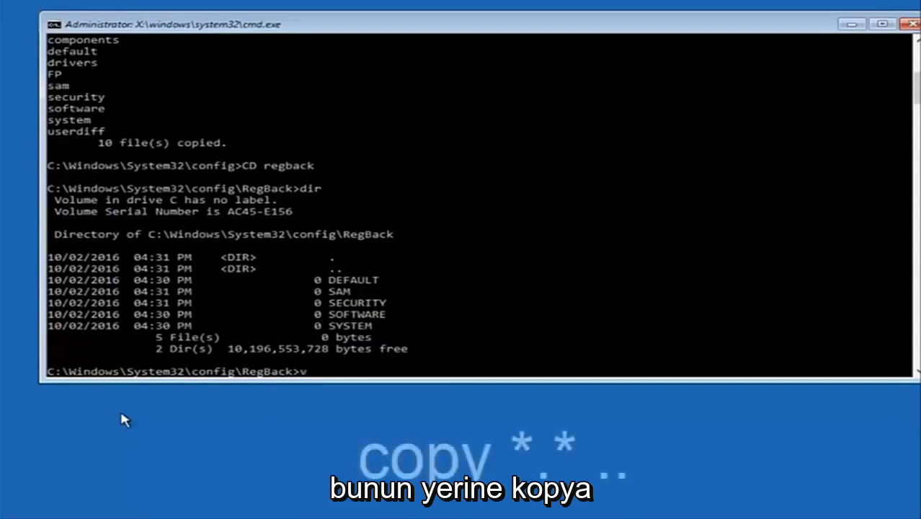
text(copy)
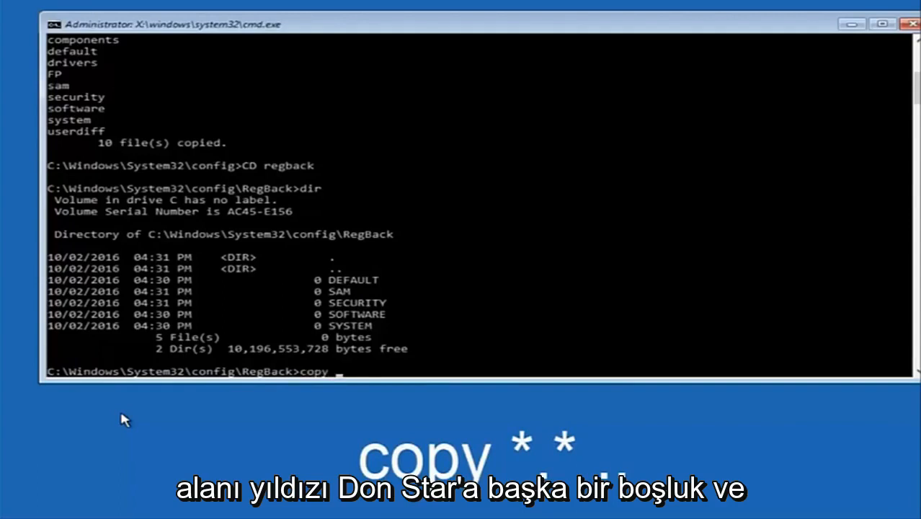
text(*)
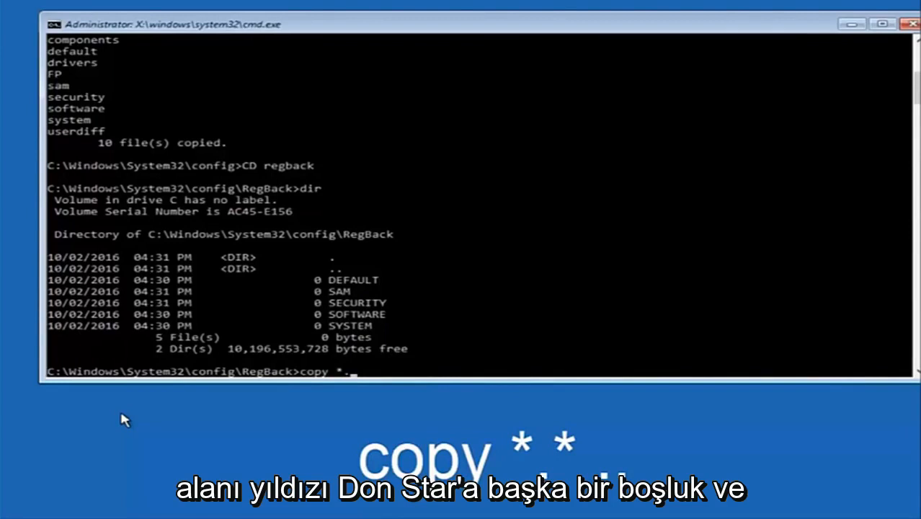
text(.* ..)
text(A)
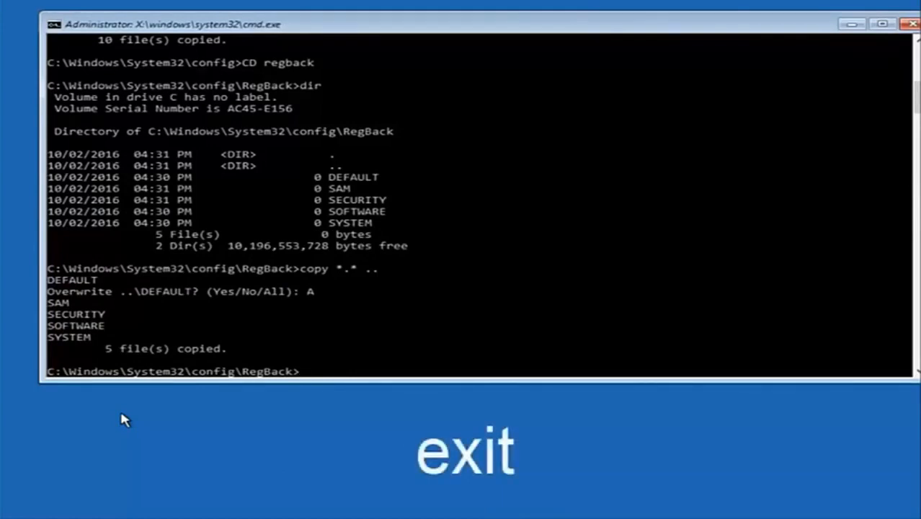
- Exit Command Prompt to return to the Choose an option screen
text(exit)
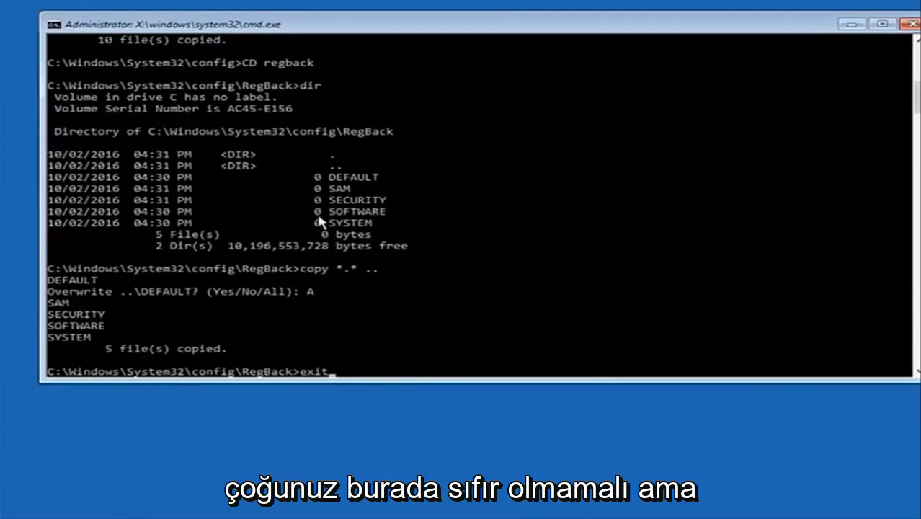
mouse_move(505, 291)
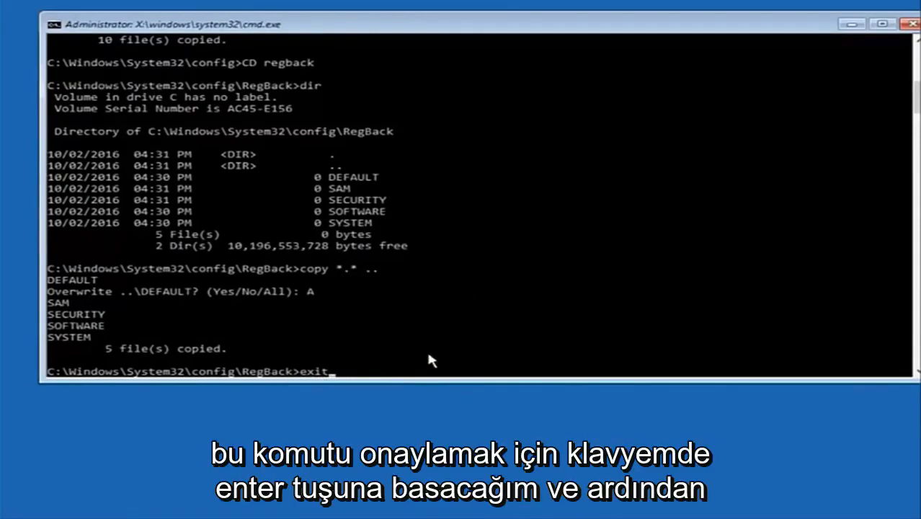
key(enter)
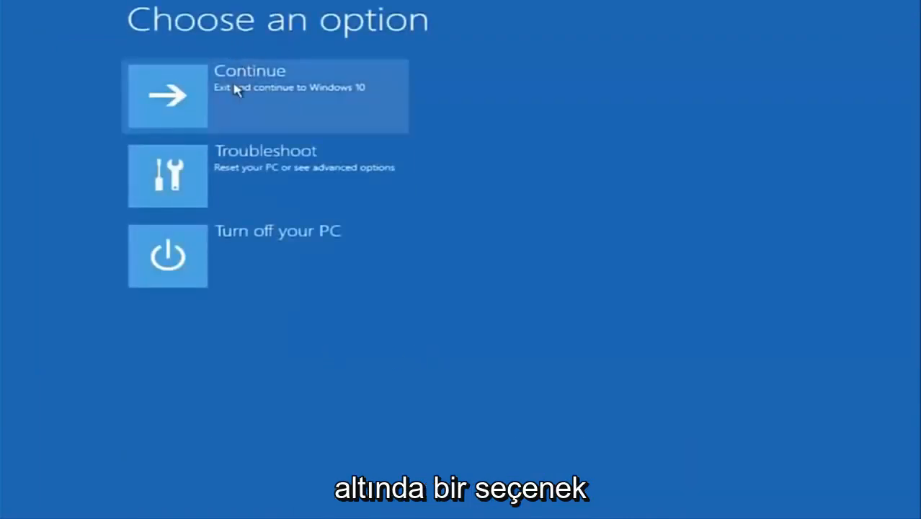
mouse_move(190, 112)
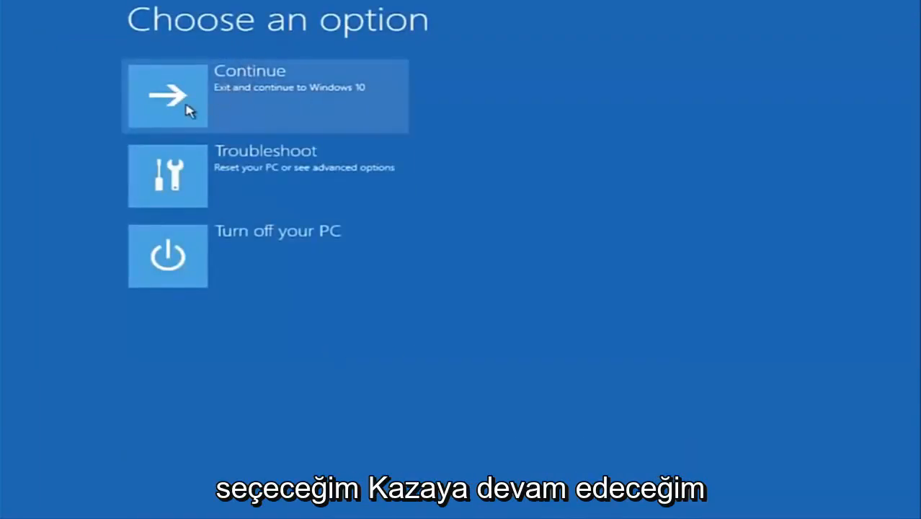
- Choose Continue to exit recovery and start Windows 10
click(167, 96)
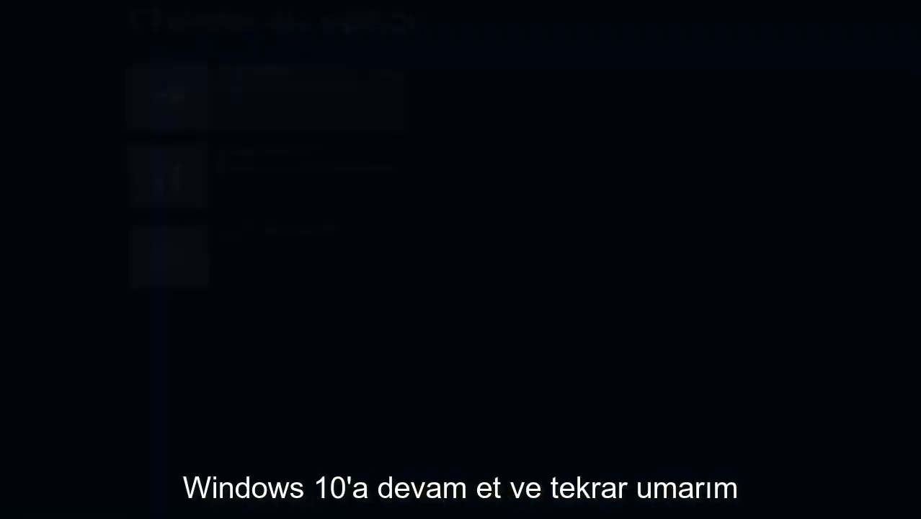